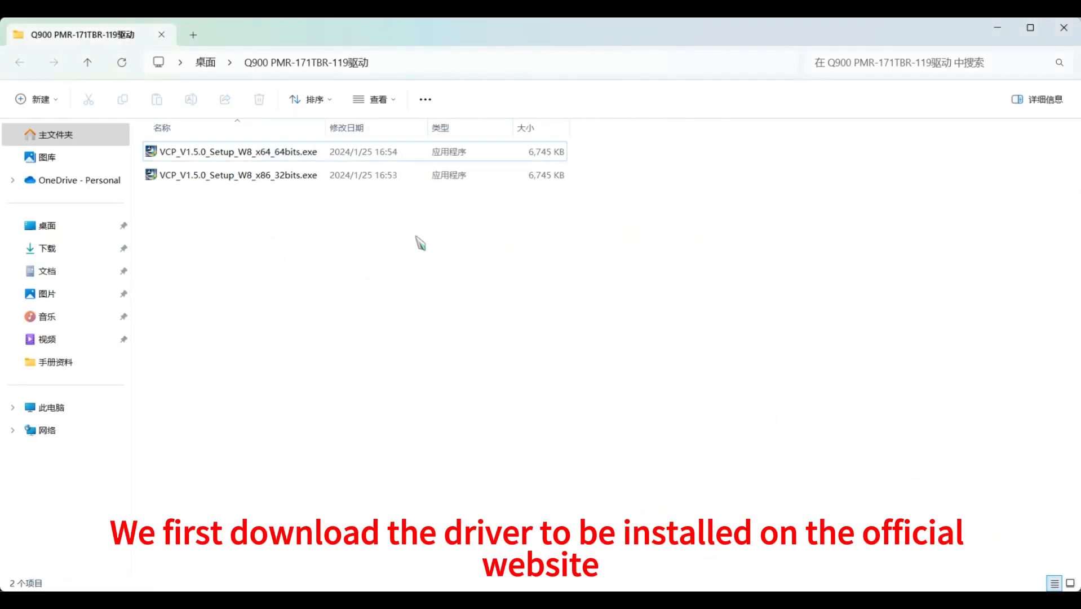
Step: Launch the x64 Virtual Comport Driver setup and accept defaults through welcome, customer information and destination
{"action": "left_click", "coordinate": [238, 174]}
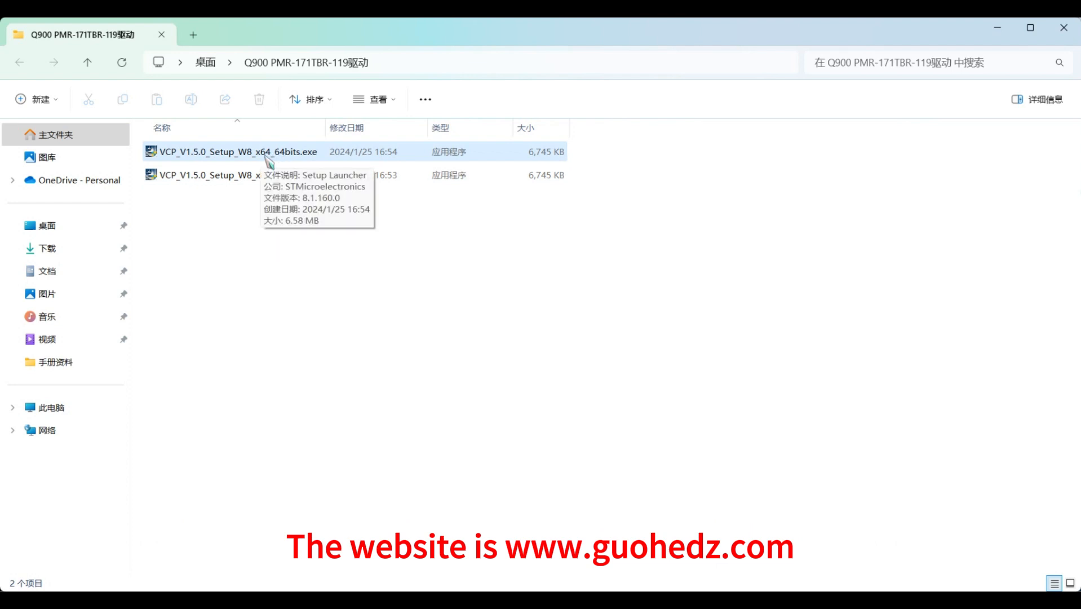
{"action": "left_click", "coordinate": [237, 151]}
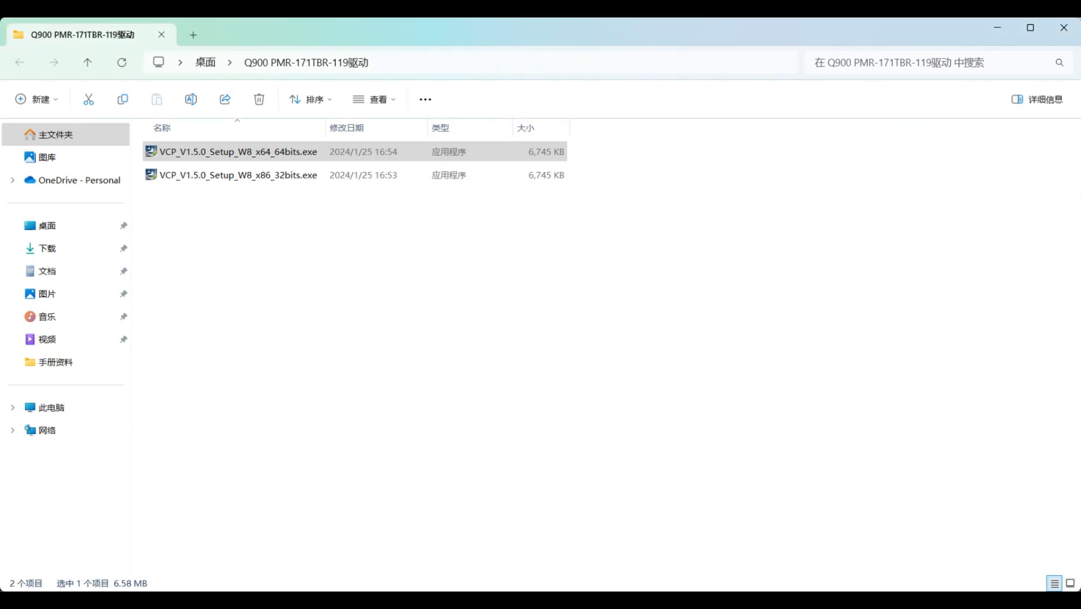
{"action": "double_click", "coordinate": [238, 151]}
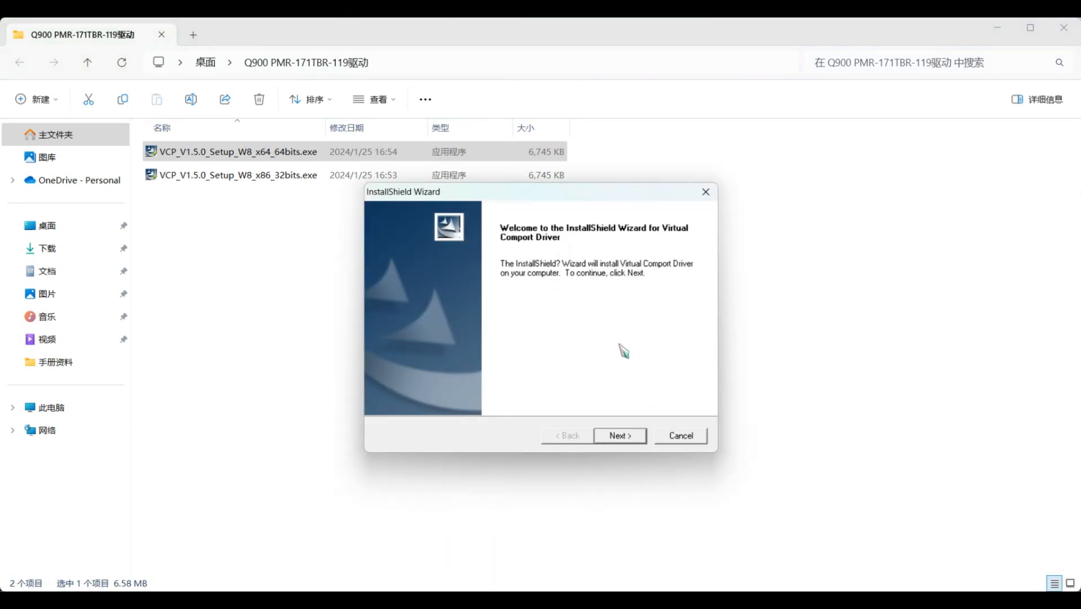
{"action": "left_click", "coordinate": [619, 435]}
{"action": "type", "text": "1"}
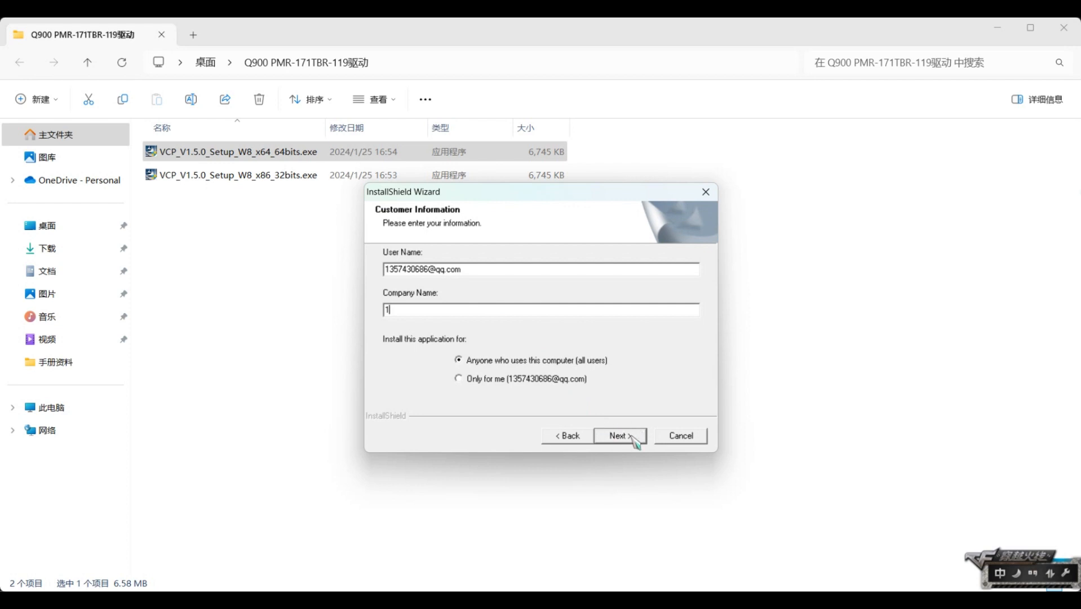
{"action": "left_click", "coordinate": [619, 435]}
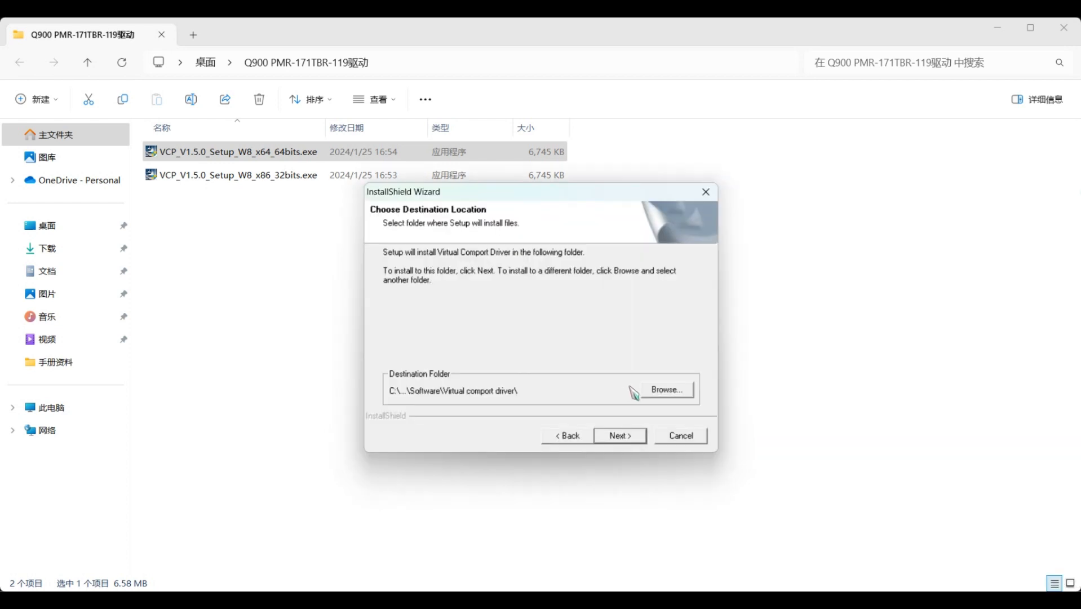
{"action": "left_click", "coordinate": [618, 436]}
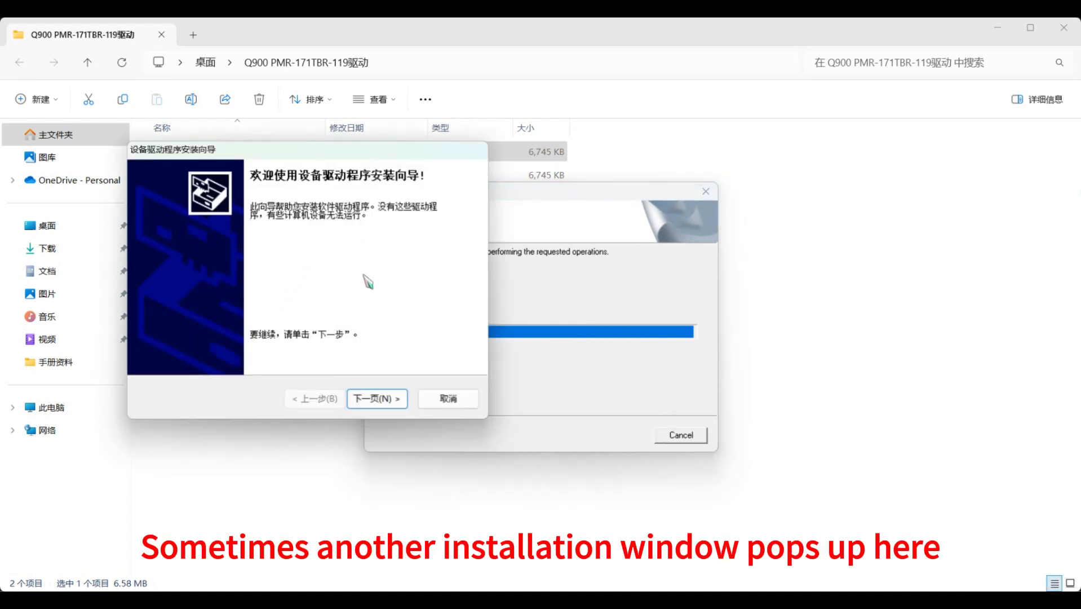
Step: Install the STMicroelectronics device driver in the driver wizard and close it when ready
{"action": "left_click", "coordinate": [377, 398]}
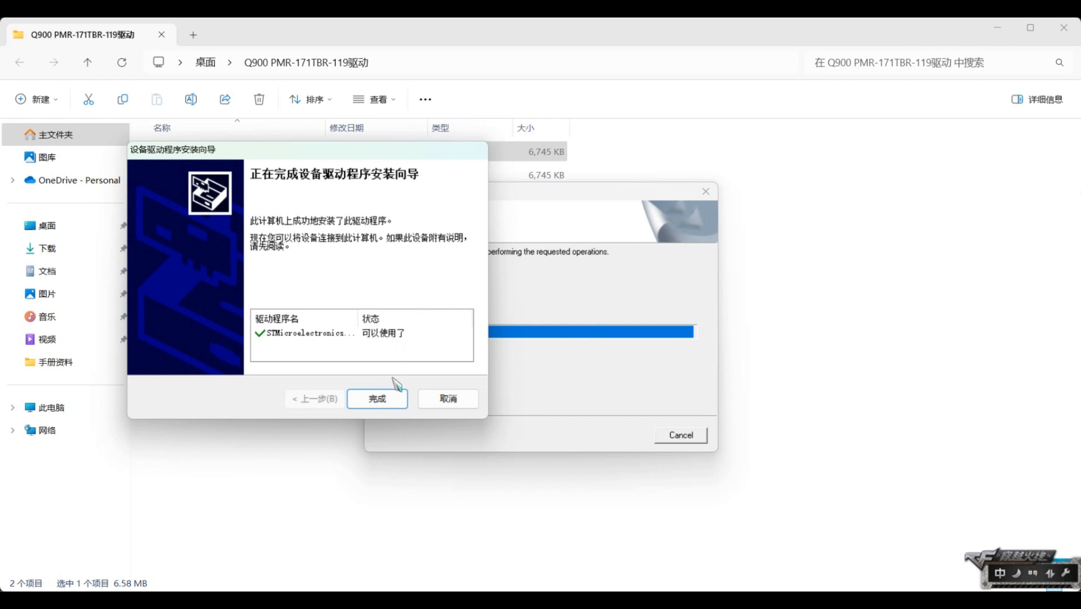
{"action": "left_click", "coordinate": [376, 399]}
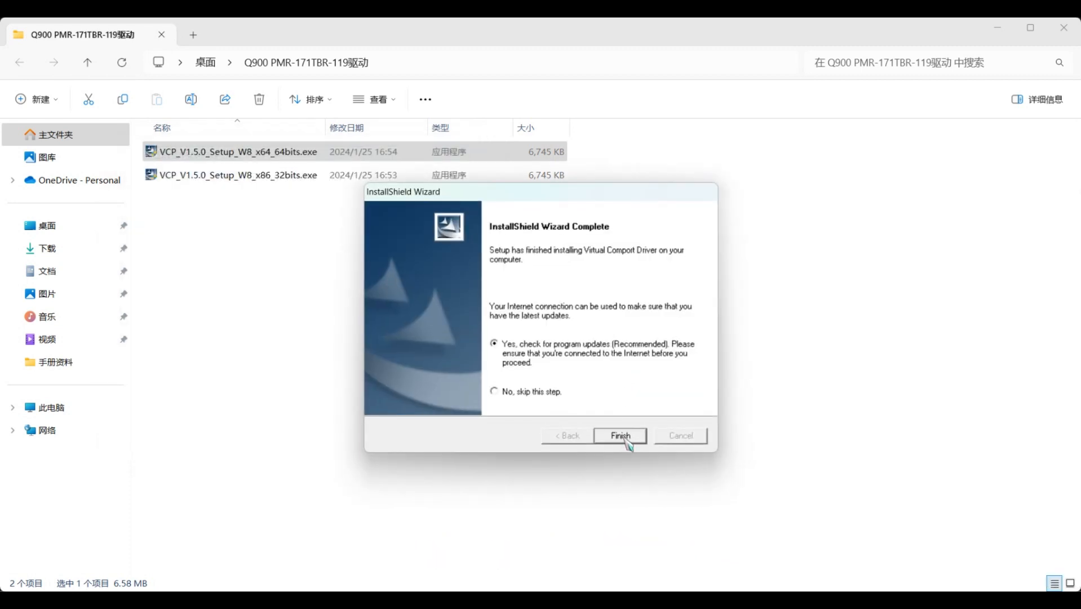
Step: Finish the Virtual Comport Driver setup and dismiss the Available Program Updates error
{"action": "left_click", "coordinate": [619, 435]}
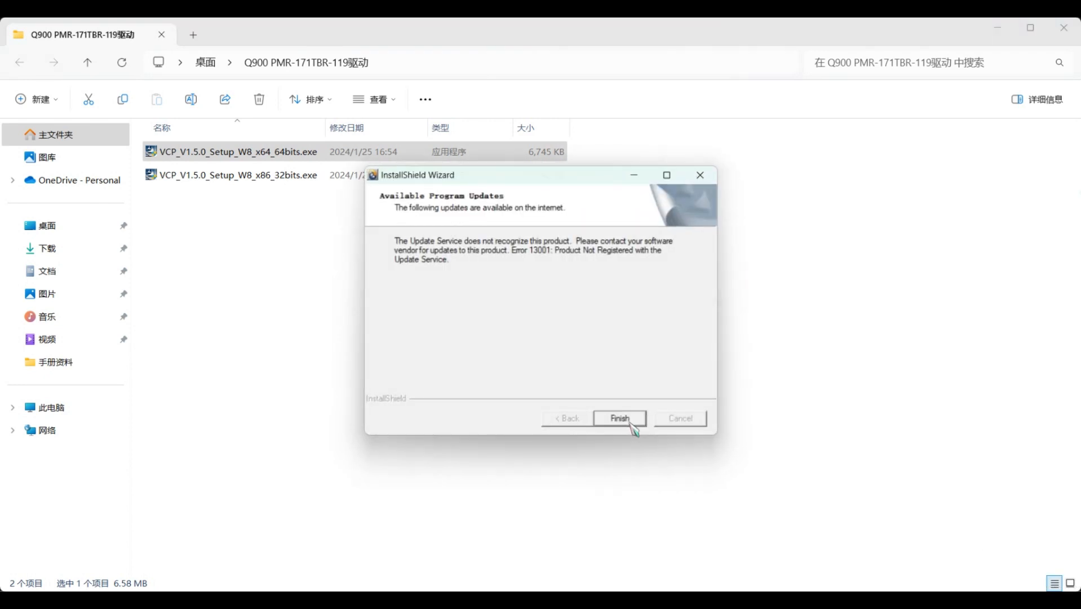
{"action": "left_click", "coordinate": [618, 418]}
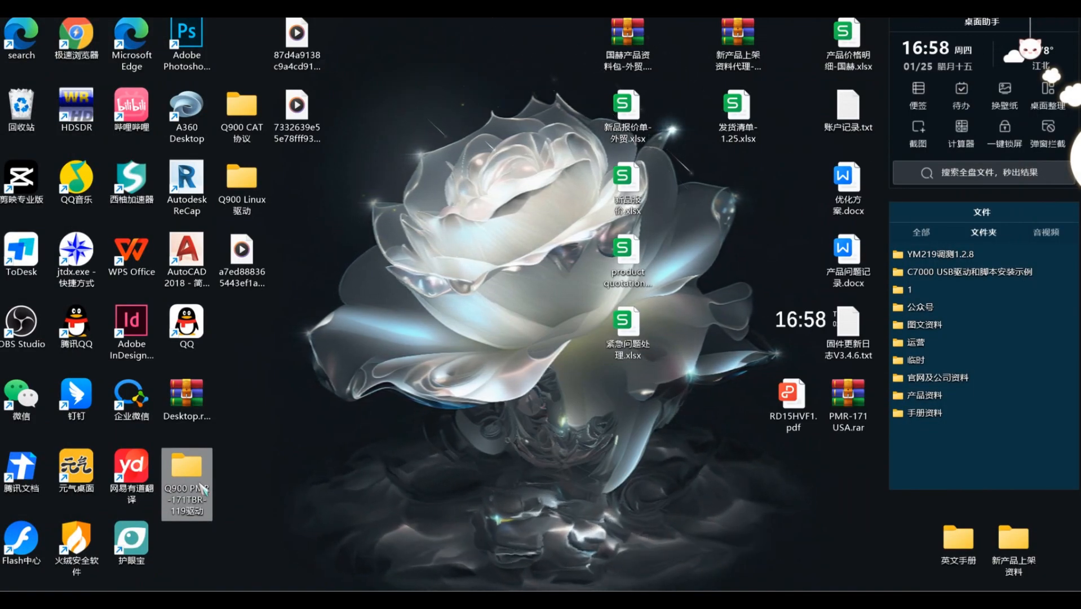
Step: Browse to C:\Program Files (x86)\STMicroelectronics\Software\Virtual comport driver\Win8
{"action": "double_click", "coordinate": [186, 482]}
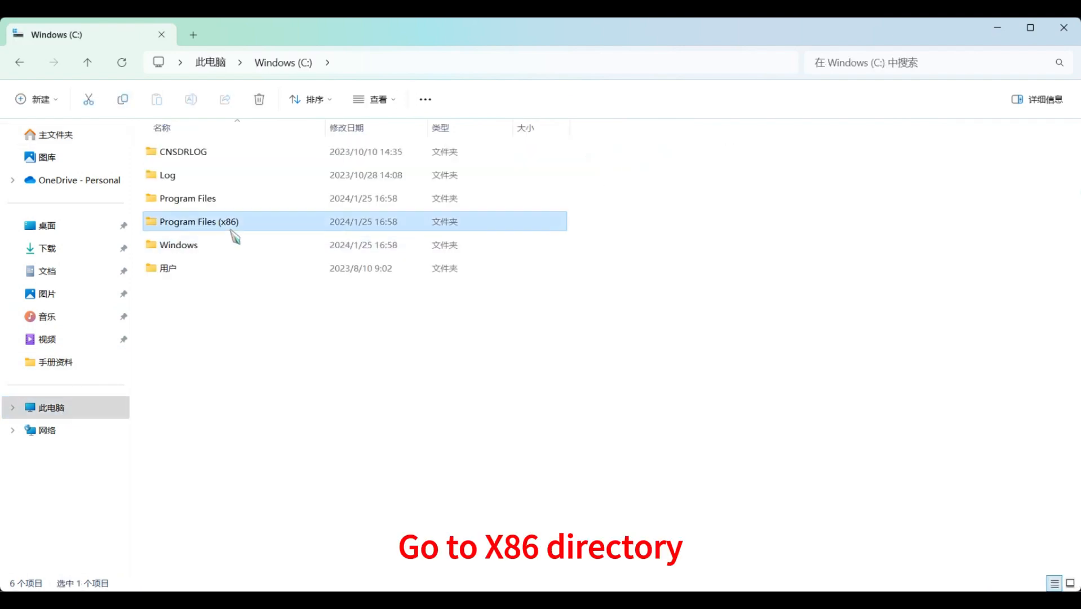
{"action": "double_click", "coordinate": [198, 222]}
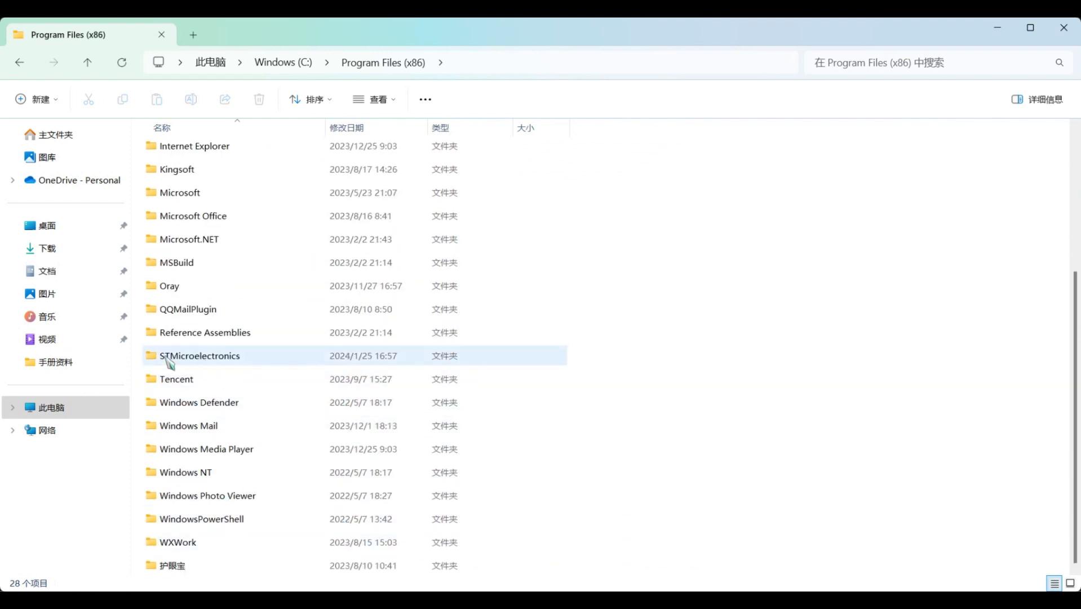
{"action": "double_click", "coordinate": [199, 355]}
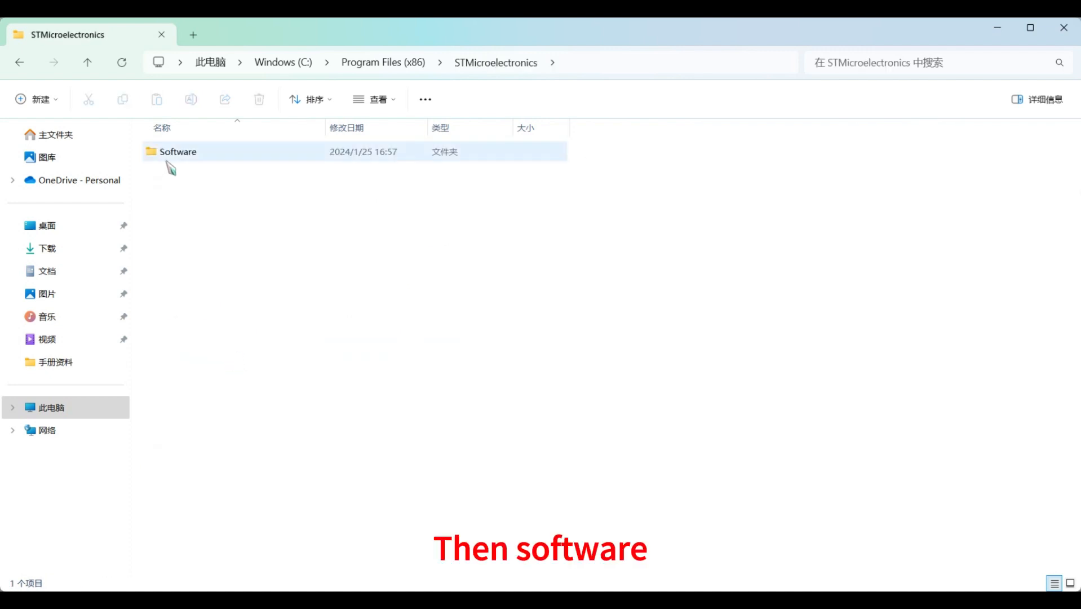
{"action": "double_click", "coordinate": [178, 151]}
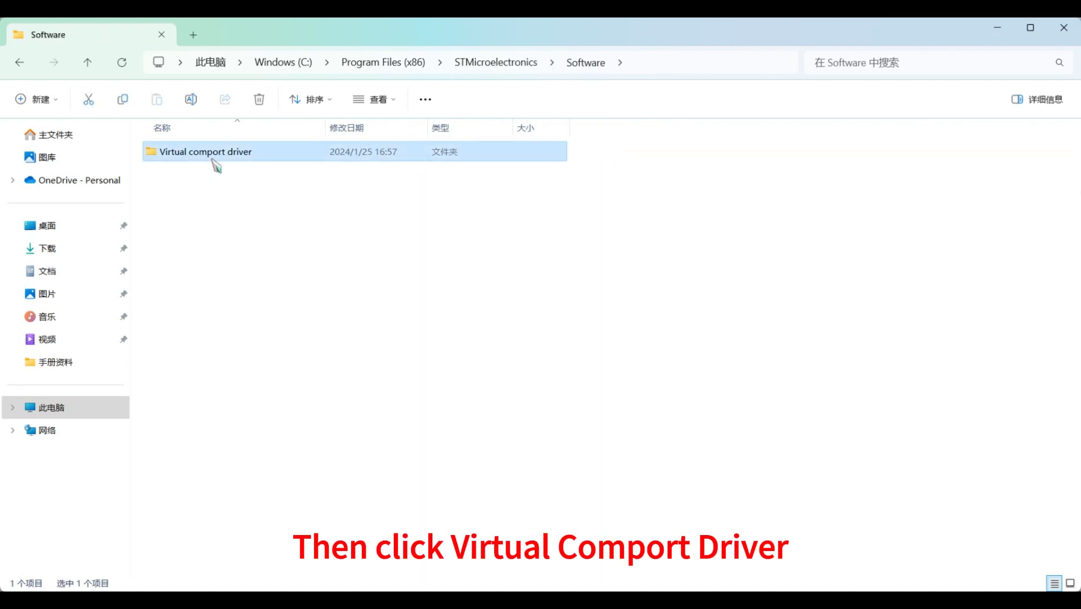
{"action": "double_click", "coordinate": [205, 151]}
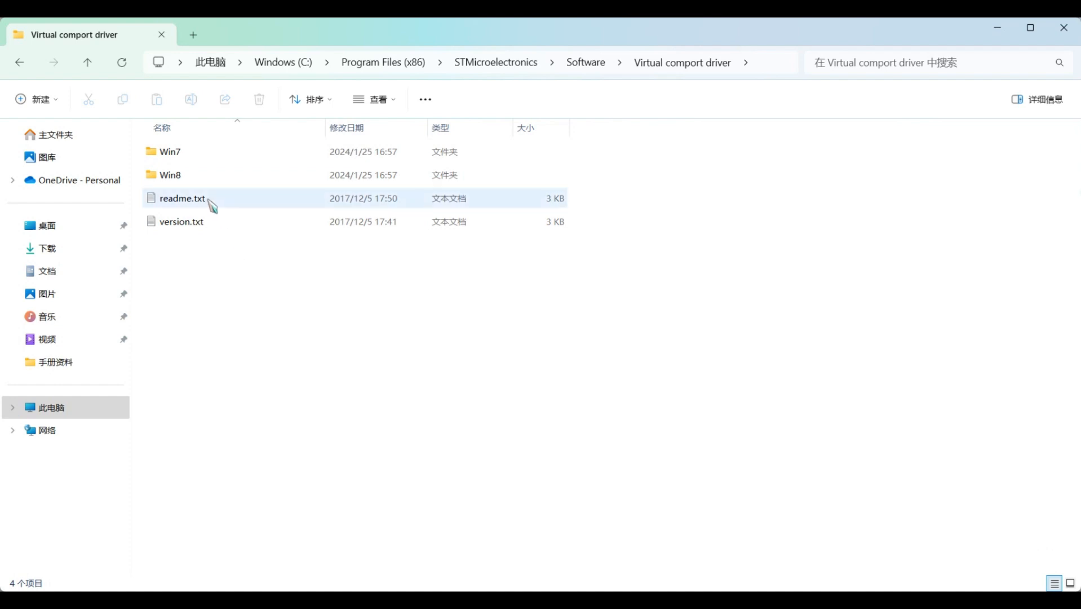
{"action": "double_click", "coordinate": [171, 175]}
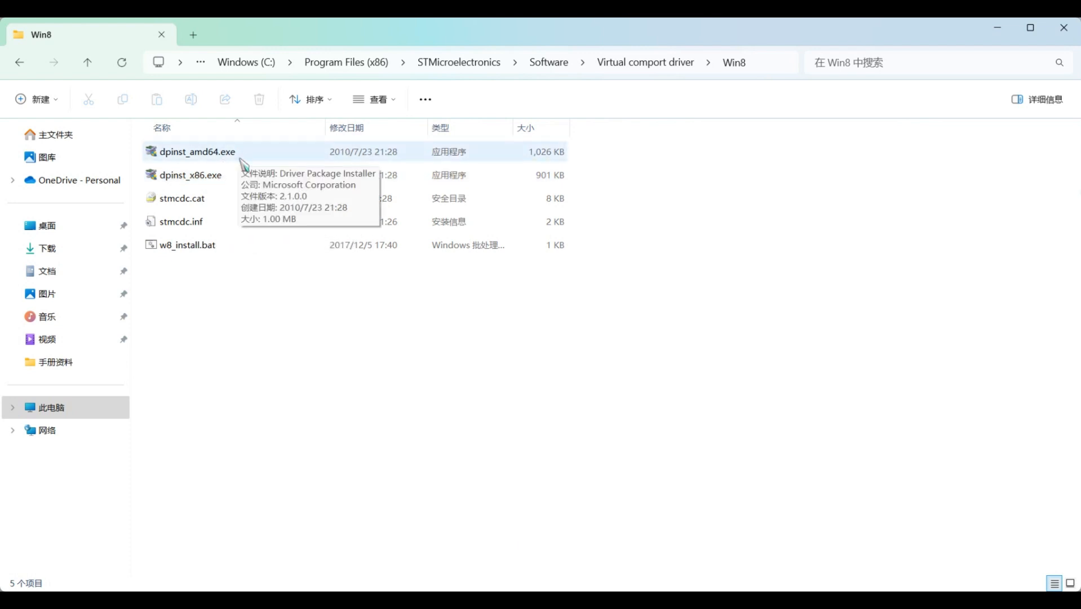
Step: Run dpinst_amd64.exe to install the STMicroelectronics driver, then close the wizard
{"action": "double_click", "coordinate": [198, 151]}
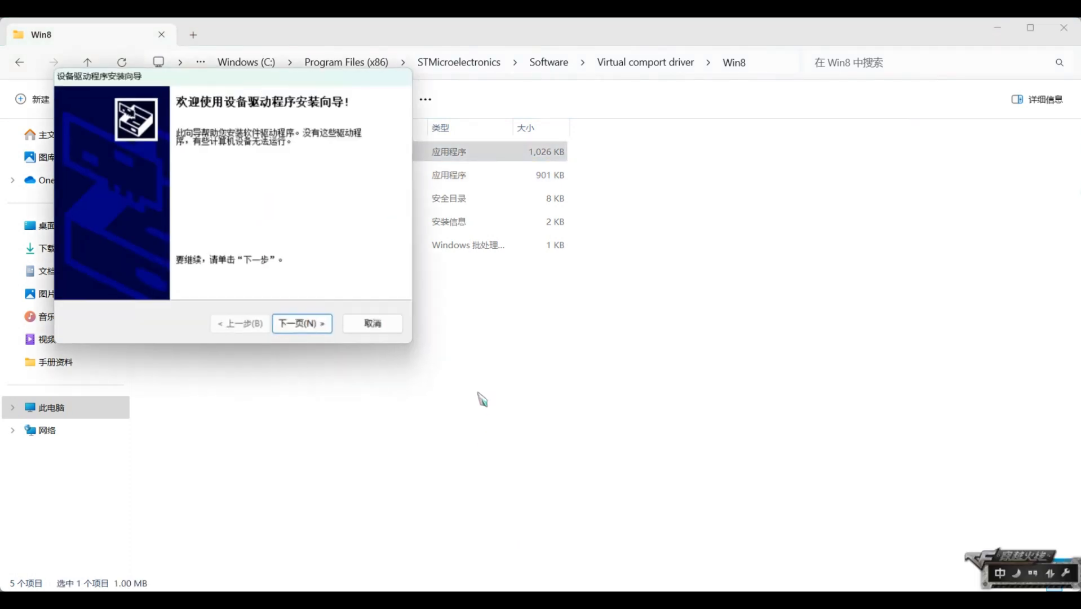
{"action": "left_click", "coordinate": [302, 324]}
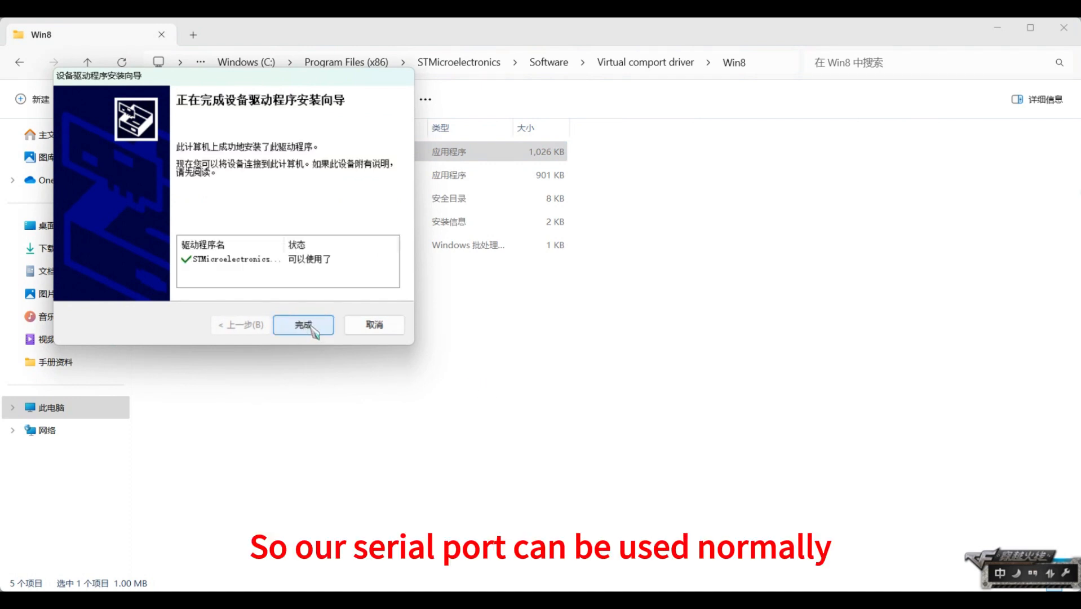
{"action": "left_click", "coordinate": [302, 324]}
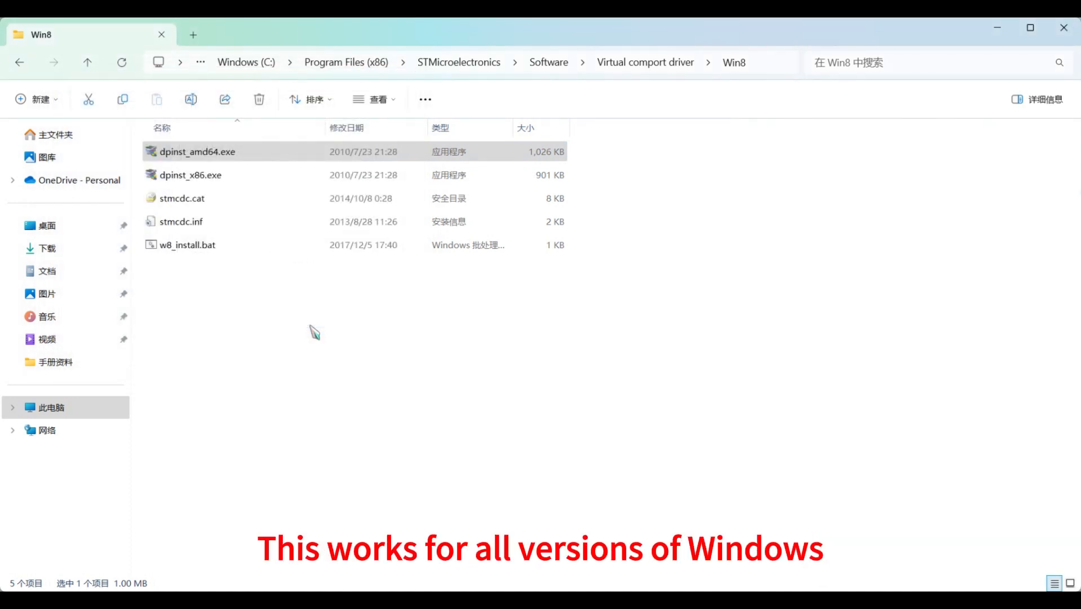